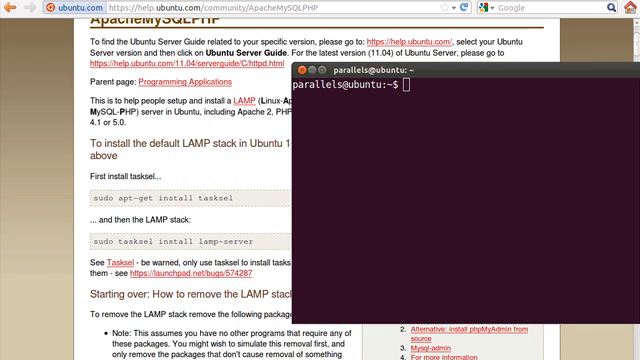
Run sudo tasksel install lamp to install the default LAMP stack
text(sudo tasksel install lamp)
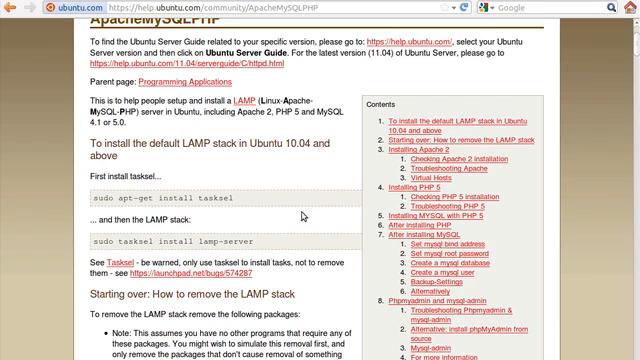
Scroll down the Ubuntu ApacheMySQLPHP help page in Firefox
scroll(down, 3)
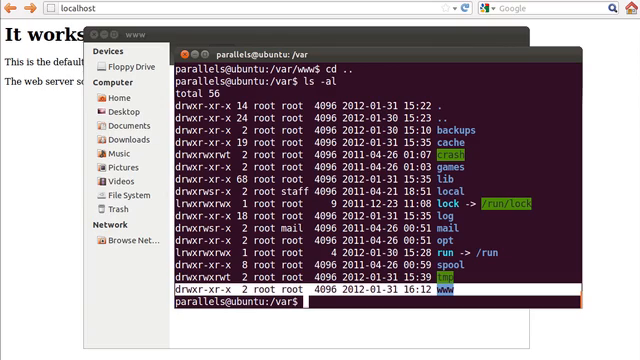
Begin a sudo chown command on the root-owned www folder in /var
text(sudo chown -R parallels www)
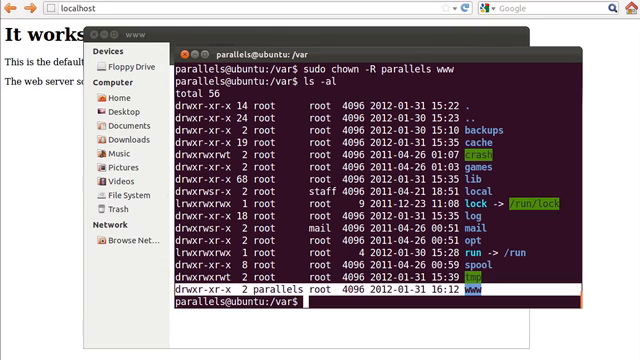
Move into the www folder with cd www after taking ownership
text(cd www)
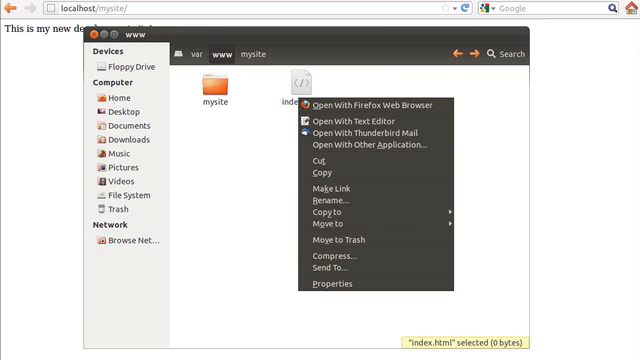
Send the www folder's index.html to the trash
click(326, 236)
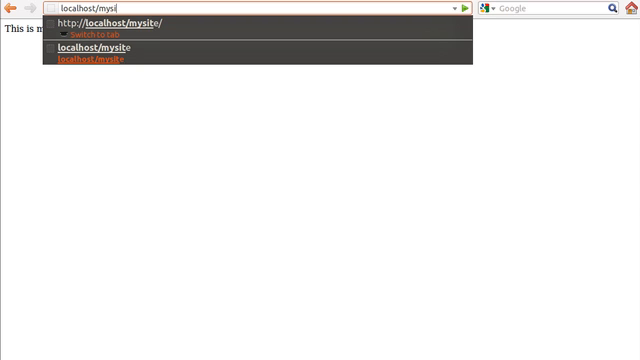
Point Firefox at plain localhost instead of localhost/mysite
text(localhost)
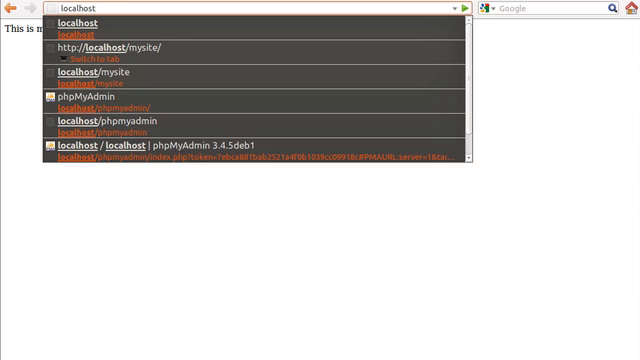